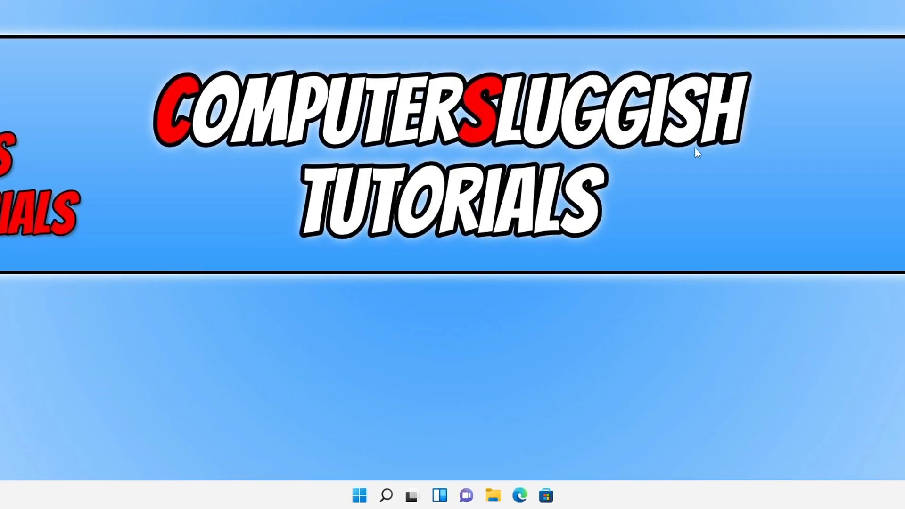
- Search Start for 'powershell' and launch Windows PowerShell as administrator
{"action": "left_click", "coordinate": [359, 494]}
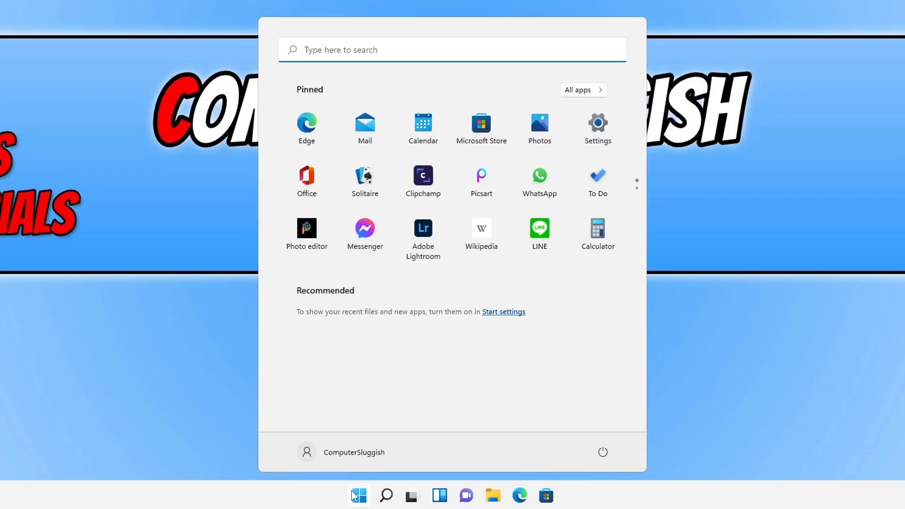
{"action": "type", "text": "powershell"}
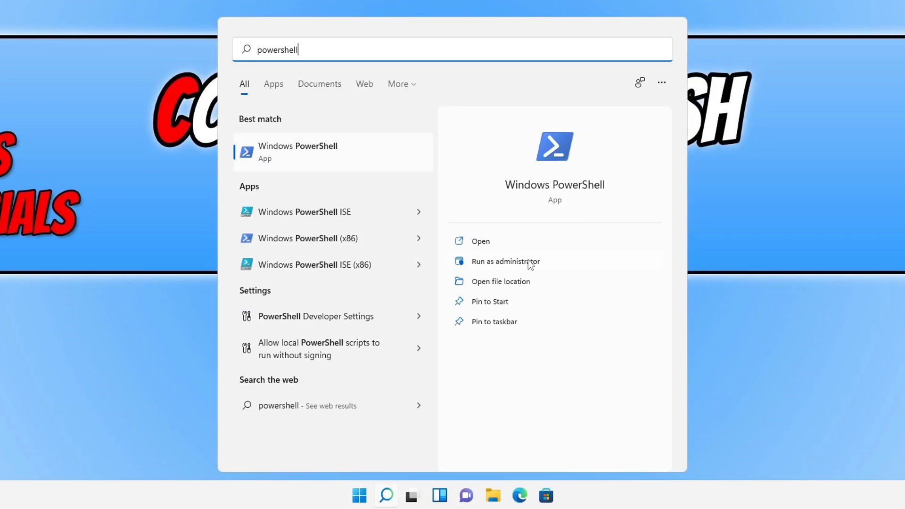
{"action": "mouse_move", "coordinate": [549, 266]}
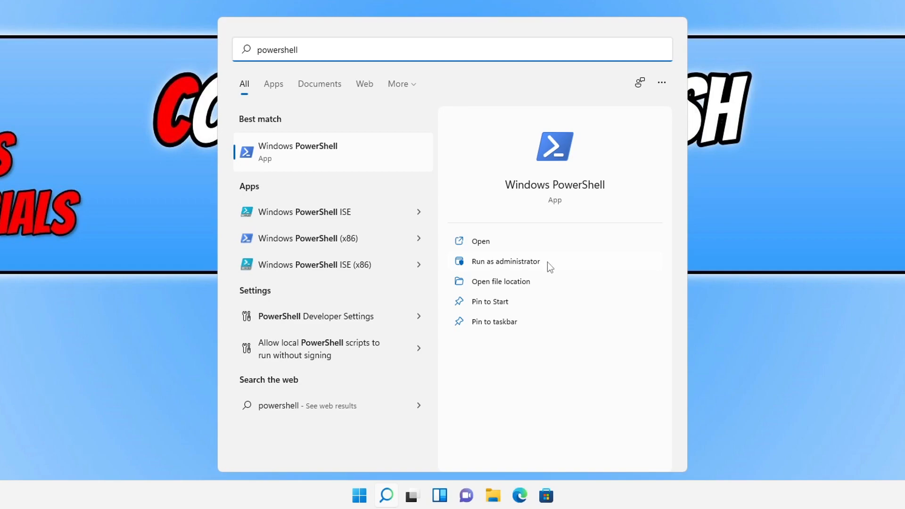
{"action": "left_click", "coordinate": [505, 261]}
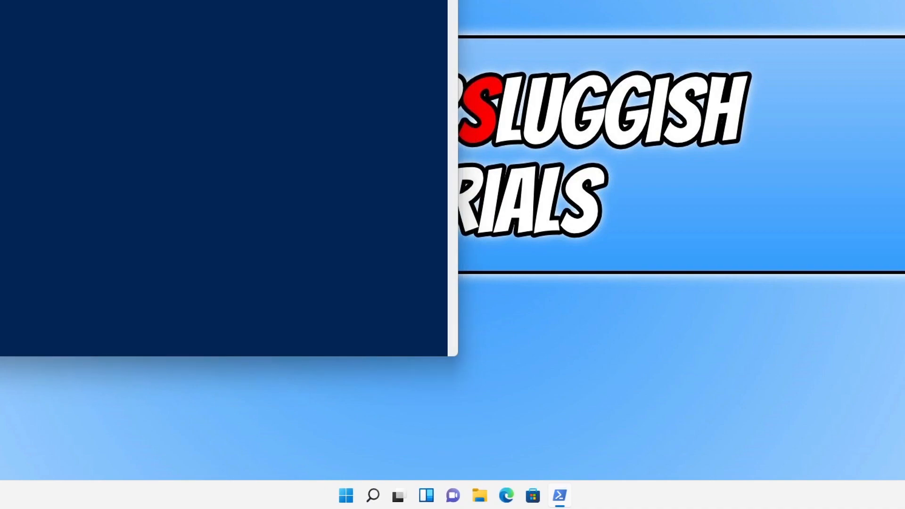
- Run powercfg -duplicatescheme e9a42b02-d5df-448d-aa00-03f14749eb61 to unlock the Ultimate Performance plan
{"action": "left_click", "coordinate": [559, 494]}
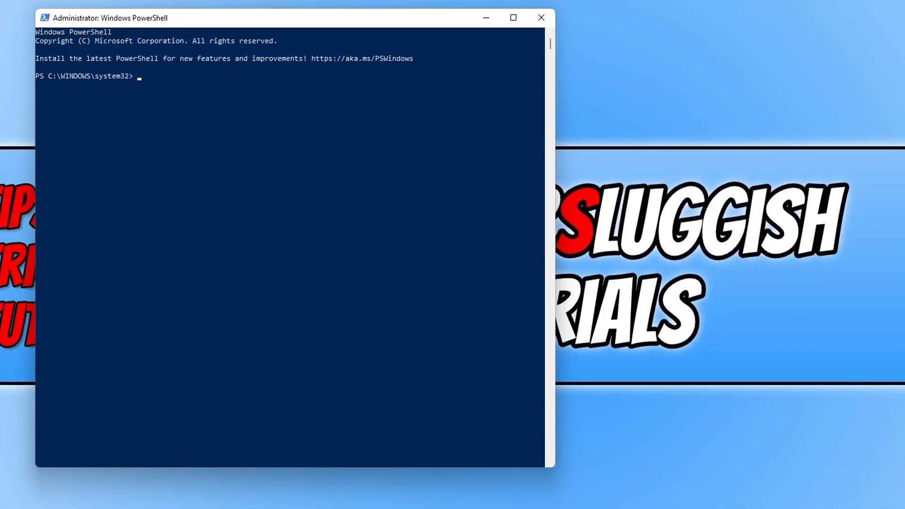
{"action": "type", "text": "powercfg -duplicatescheme e9a42b02-d5df-448d-aa00-03f14749eb61"}
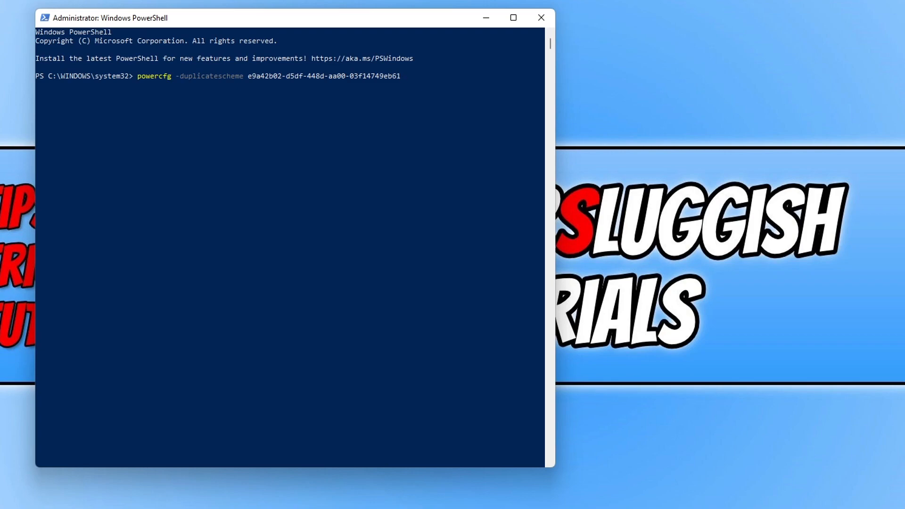
{"action": "key", "text": "Return"}
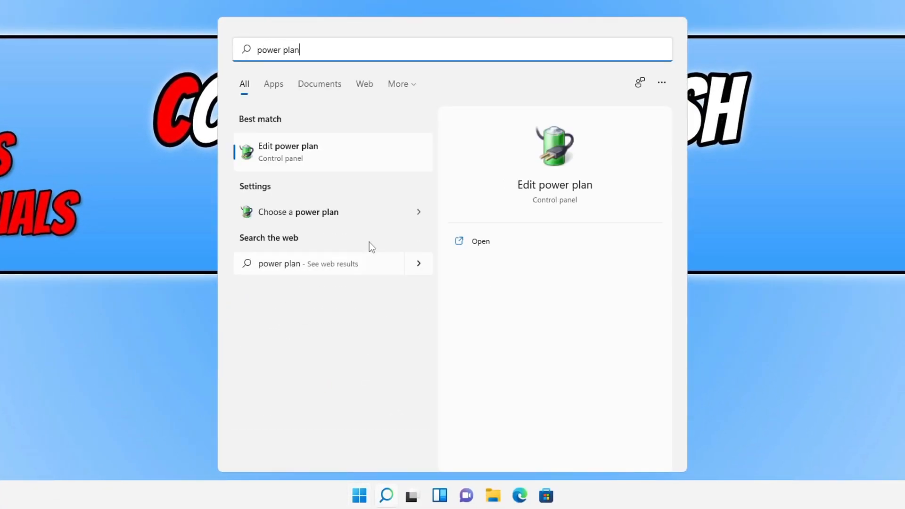
- Reach Power Options listing Ultimate Performance alongside Balanced, Power saver and High performance
{"action": "left_click", "coordinate": [287, 151]}
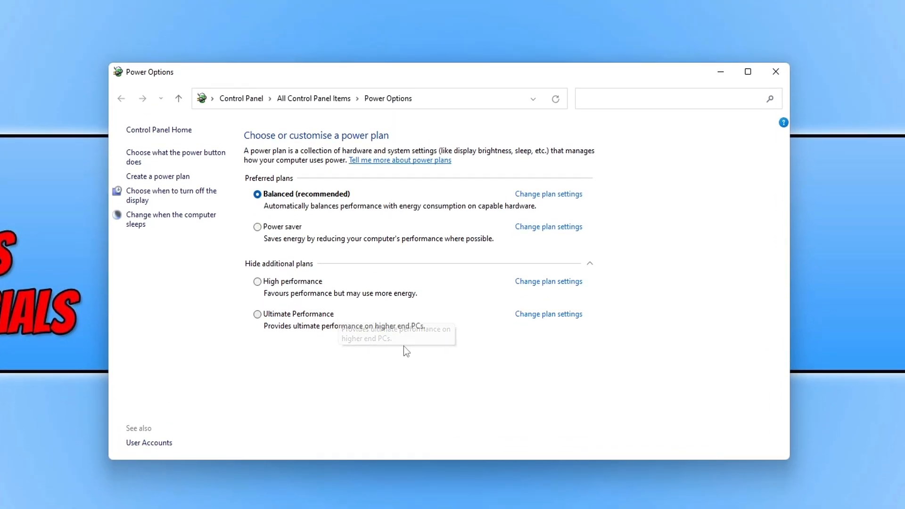
{"action": "mouse_move", "coordinate": [340, 320]}
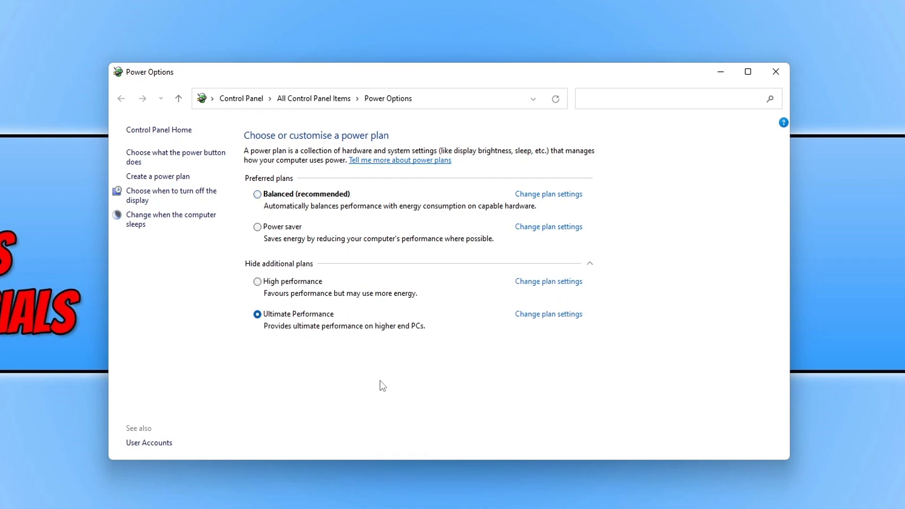
{"action": "mouse_move", "coordinate": [403, 414]}
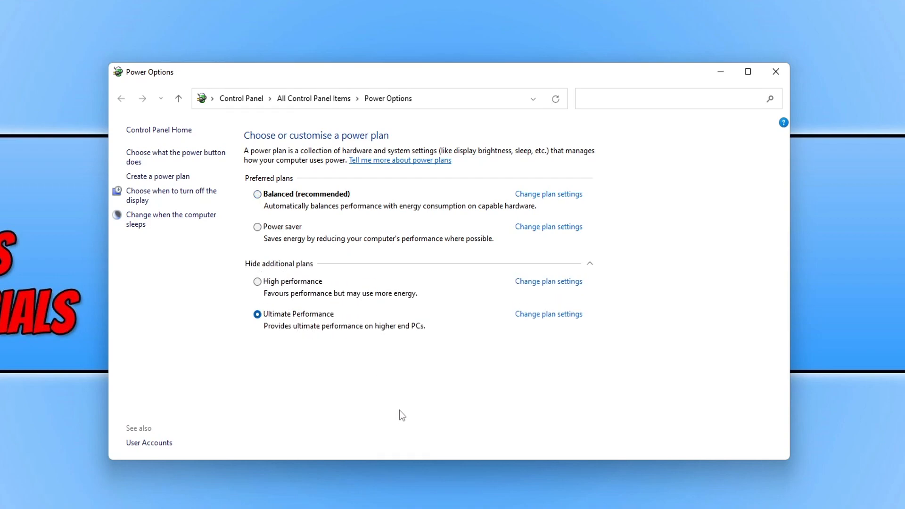